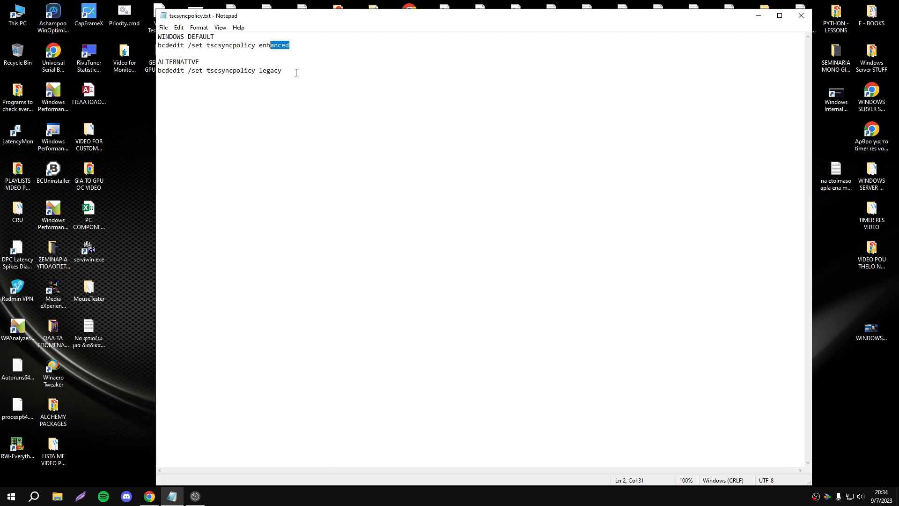
Select the enhanced tscsyncpolicy command line, then browse the workbook's enhanced and legacy WPA duration tables
{"action": "left_click", "coordinate": [302, 45]}
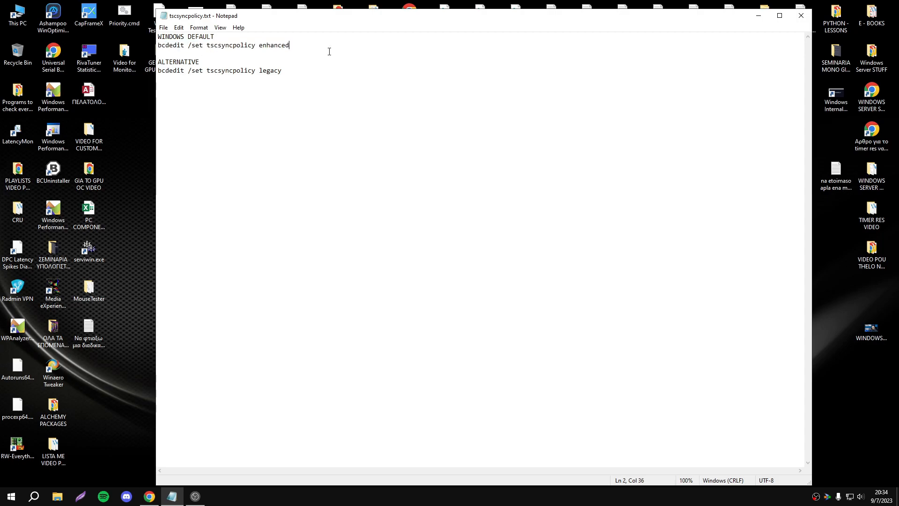
{"action": "triple_click", "coordinate": [219, 69]}
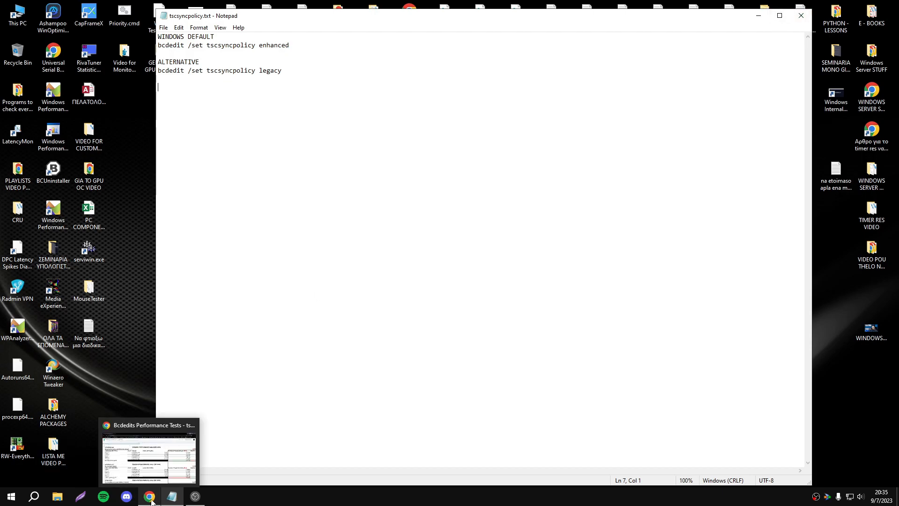
{"action": "left_click", "coordinate": [149, 495]}
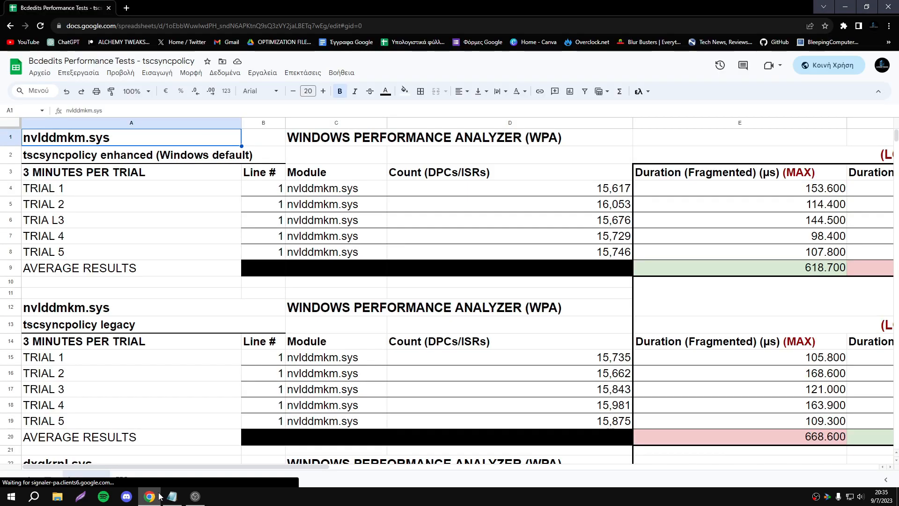
{"action": "scroll", "scroll_direction": "down", "scroll_amount": 3}
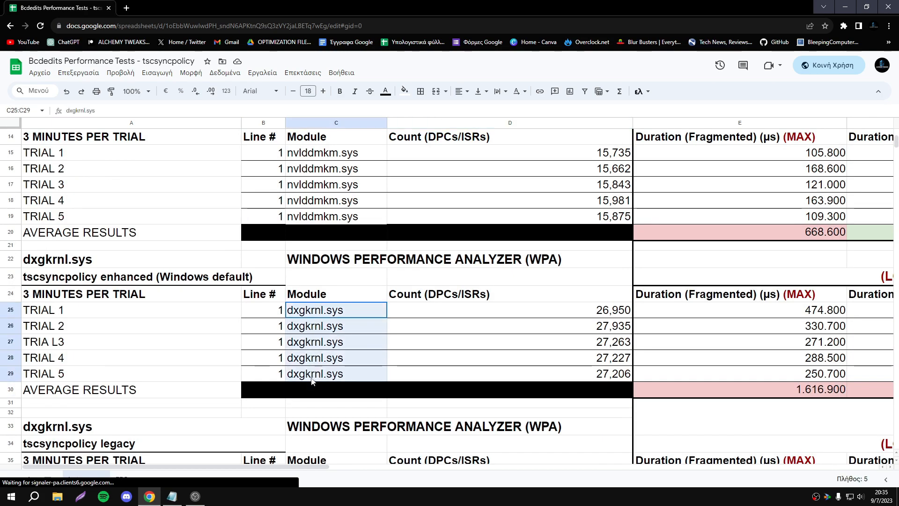
{"action": "left_click", "coordinate": [509, 358]}
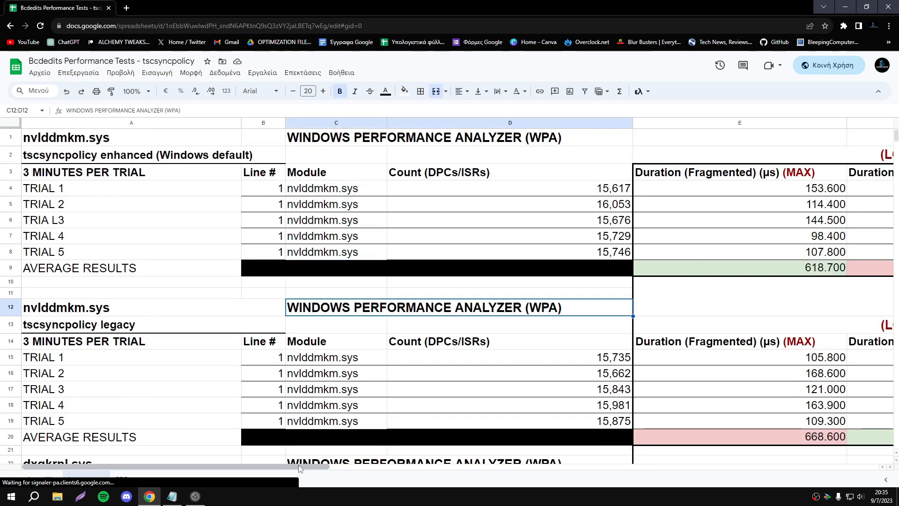
{"action": "scroll", "scroll_direction": "right", "scroll_amount": 3}
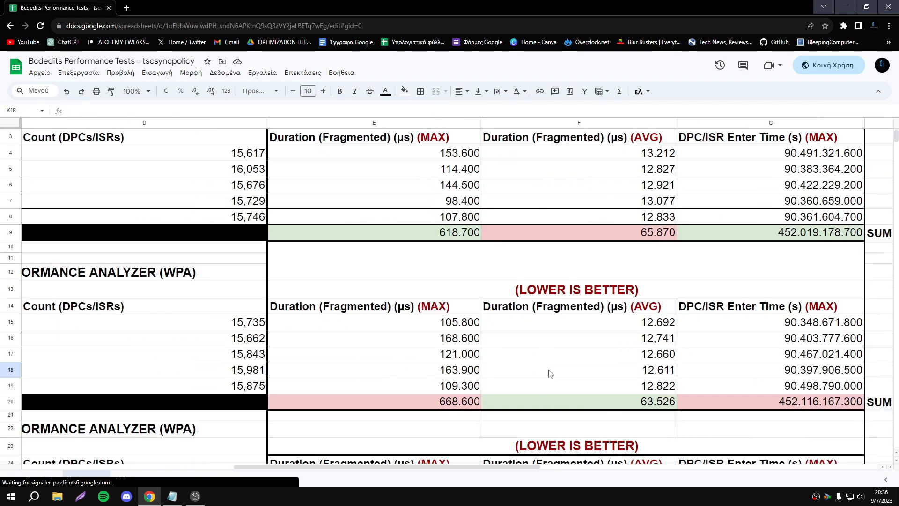
{"action": "left_click", "coordinate": [374, 462]}
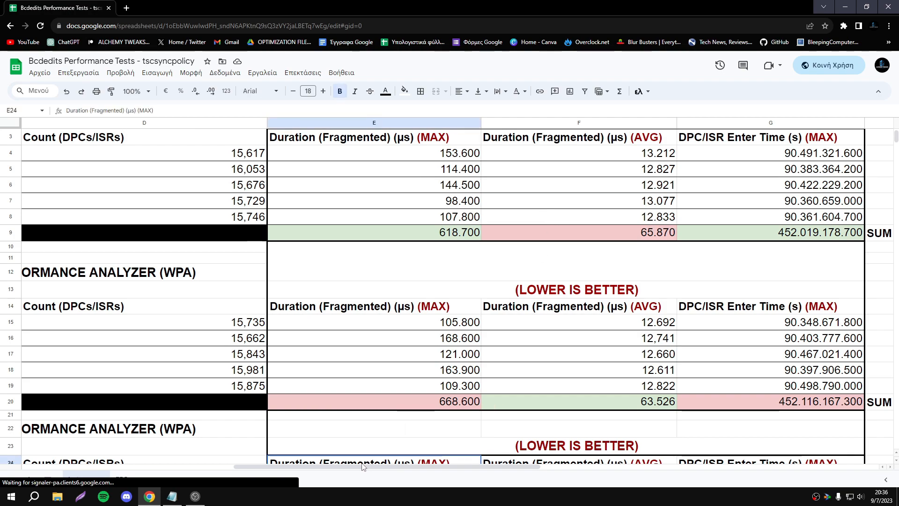
{"action": "scroll", "scroll_direction": "left", "scroll_amount": 3}
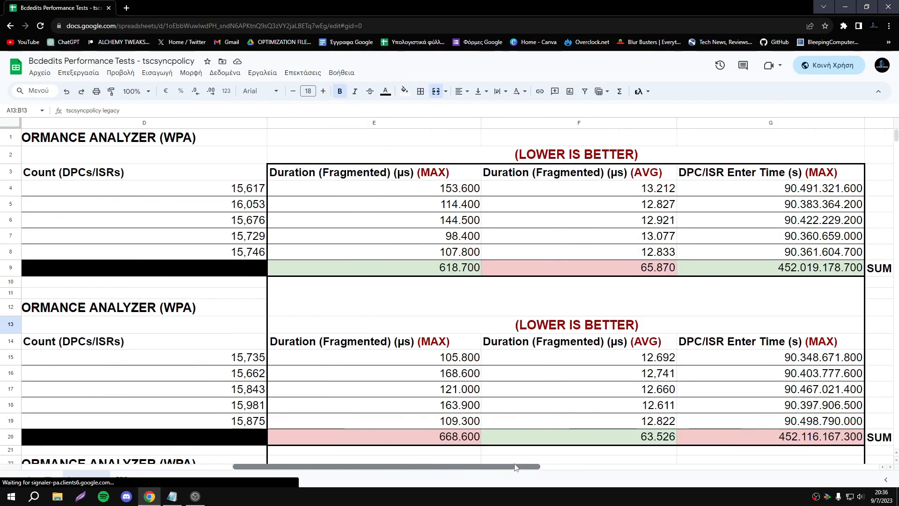
{"action": "scroll", "scroll_direction": "right", "scroll_amount": 3}
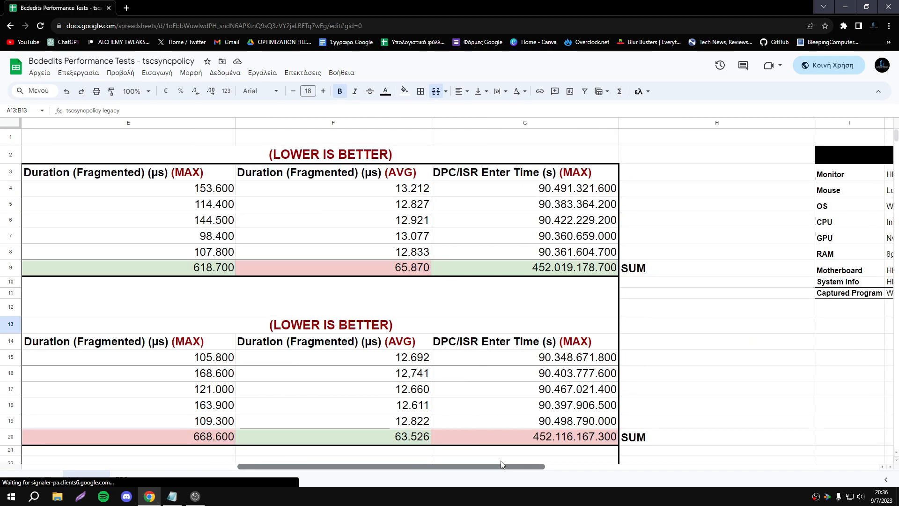
{"action": "scroll", "scroll_direction": "left", "scroll_amount": 3}
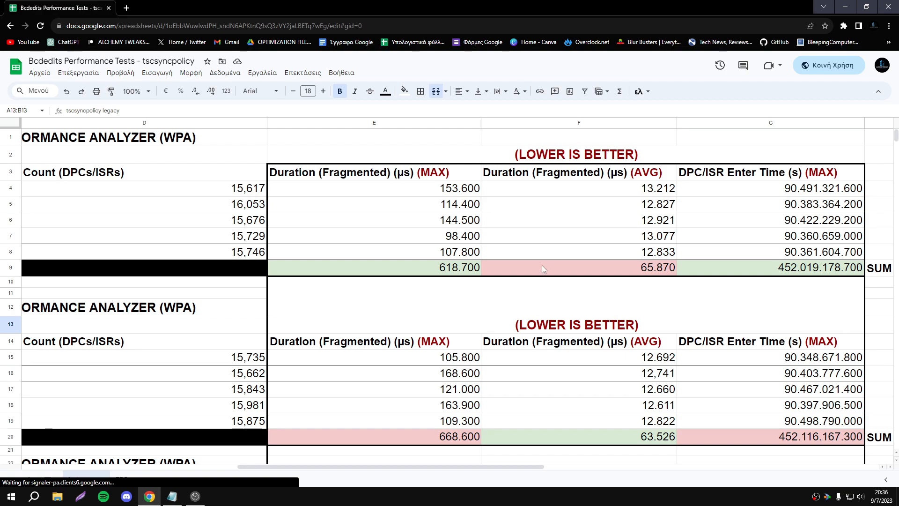
{"action": "mouse_move", "coordinate": [485, 266]}
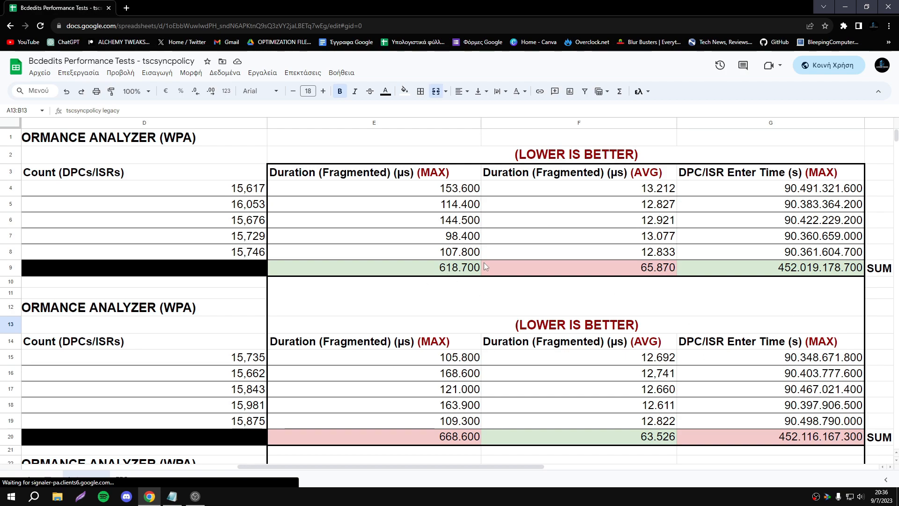
{"action": "mouse_move", "coordinate": [547, 347]}
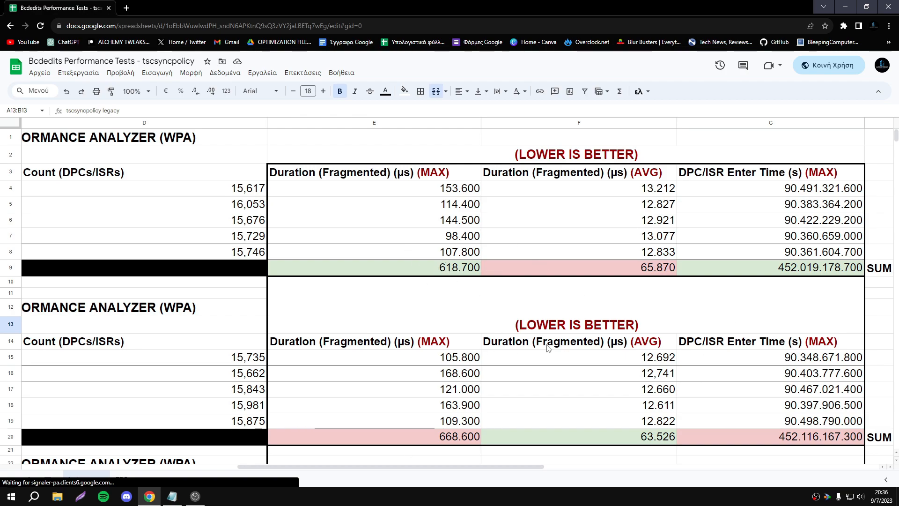
{"action": "mouse_move", "coordinate": [552, 351]}
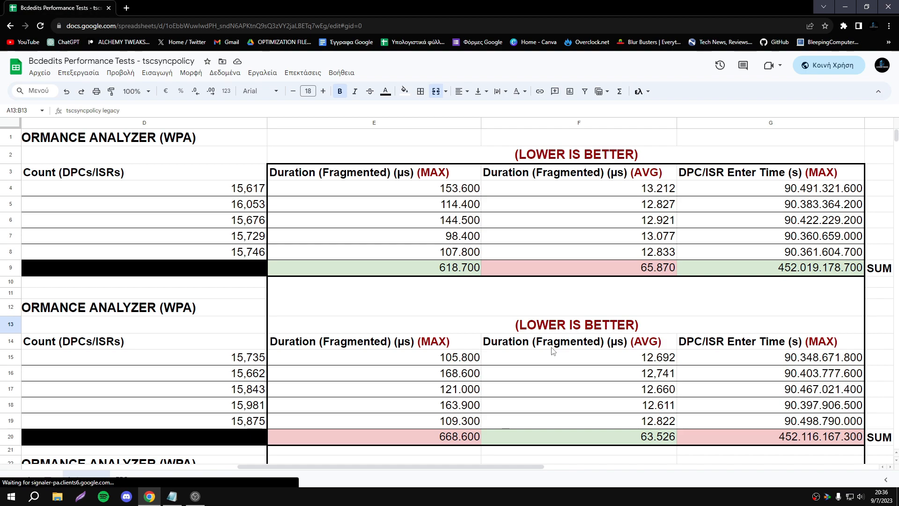
{"action": "mouse_move", "coordinate": [583, 431]}
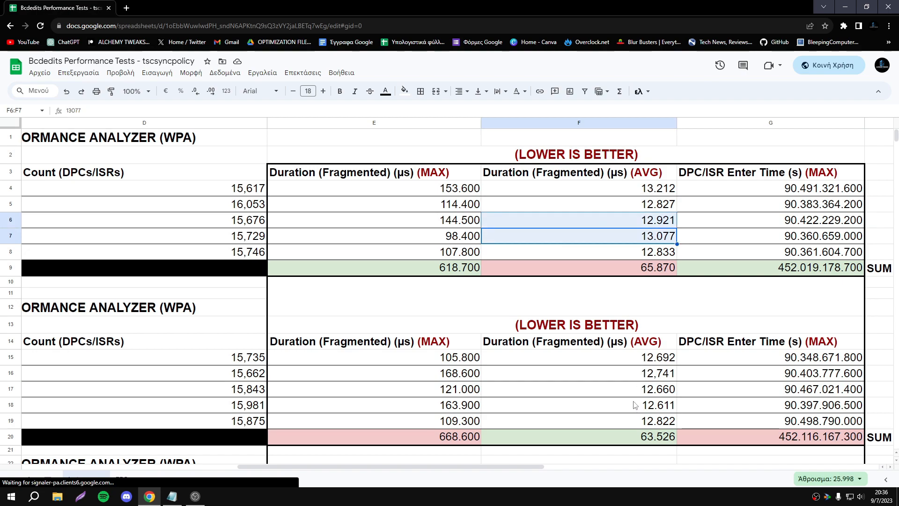
{"action": "mouse_move", "coordinate": [319, 203]}
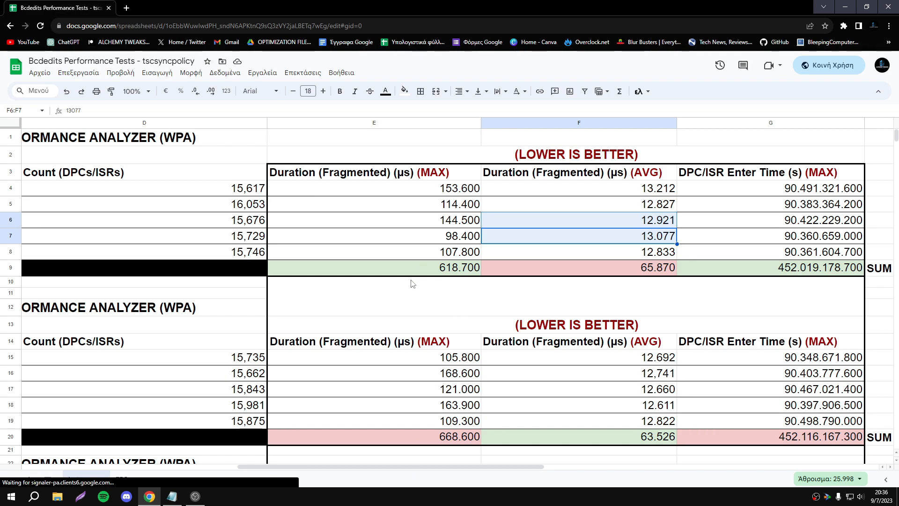
{"action": "left_click", "coordinate": [373, 267]}
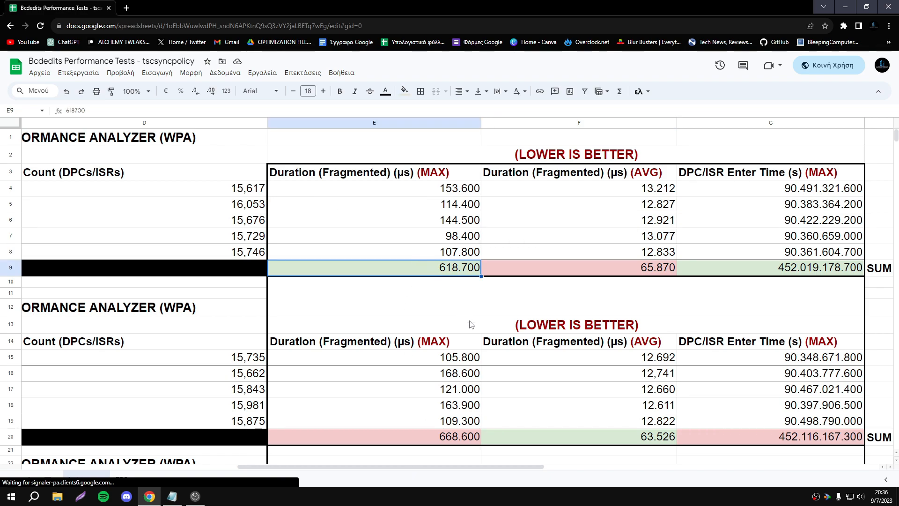
{"action": "left_click", "coordinate": [770, 267]}
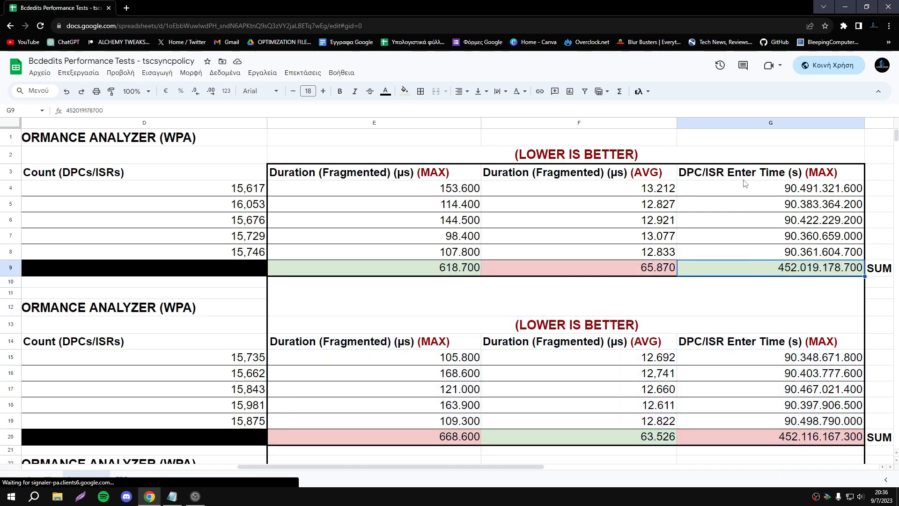
{"action": "mouse_move", "coordinate": [795, 306]}
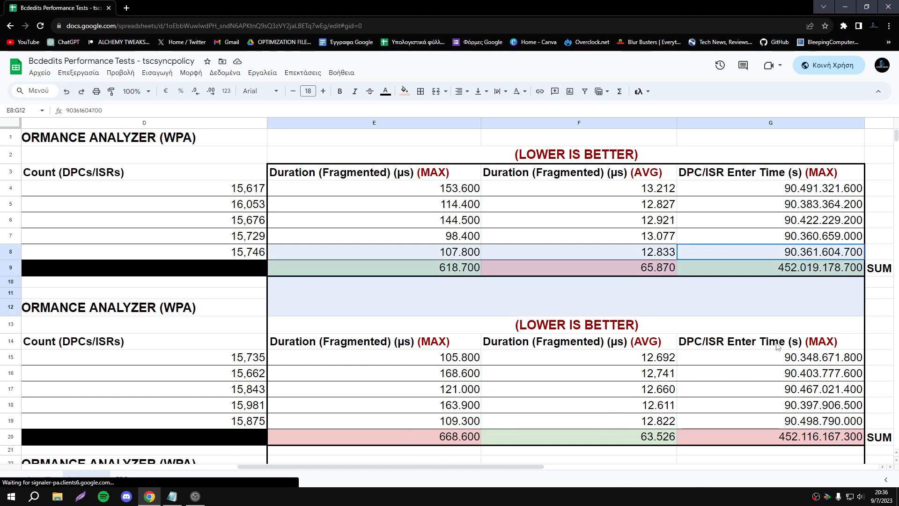
{"action": "left_click", "coordinate": [770, 436]}
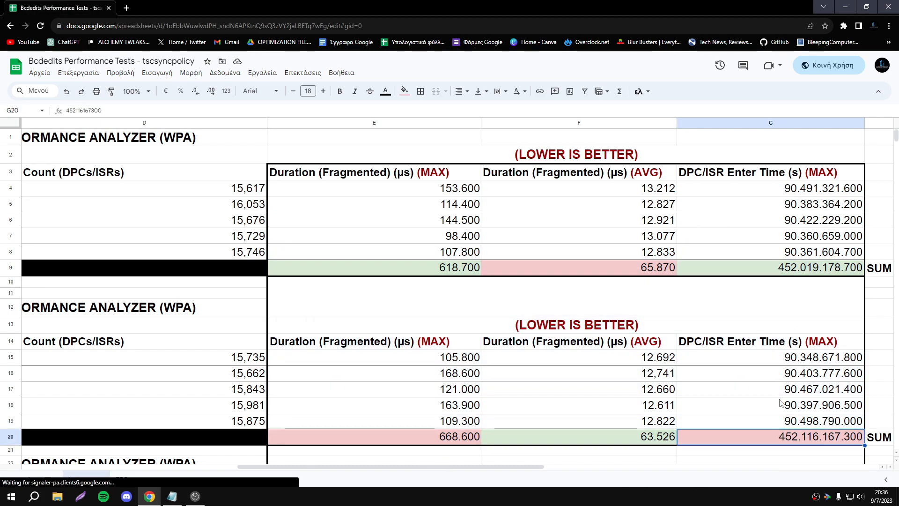
{"action": "mouse_move", "coordinate": [471, 393]}
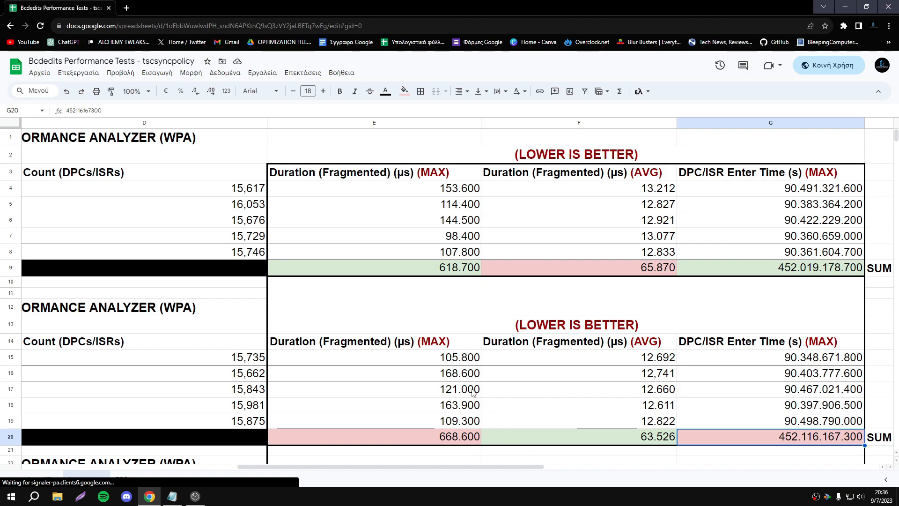
{"action": "left_click", "coordinate": [579, 436]}
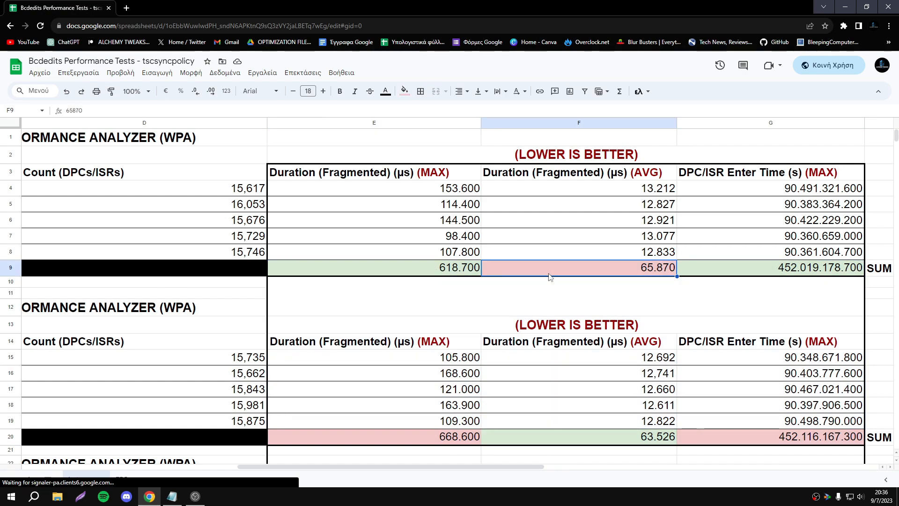
{"action": "mouse_move", "coordinate": [514, 258]}
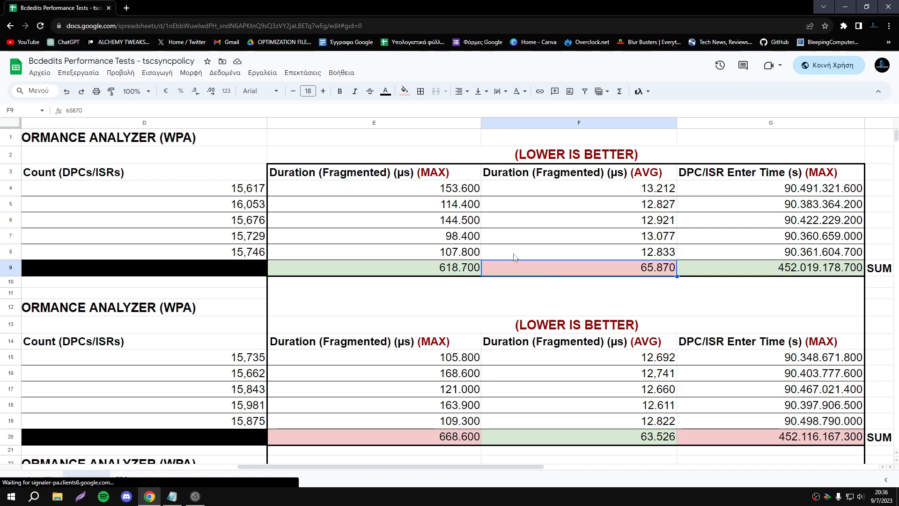
{"action": "mouse_move", "coordinate": [486, 250]}
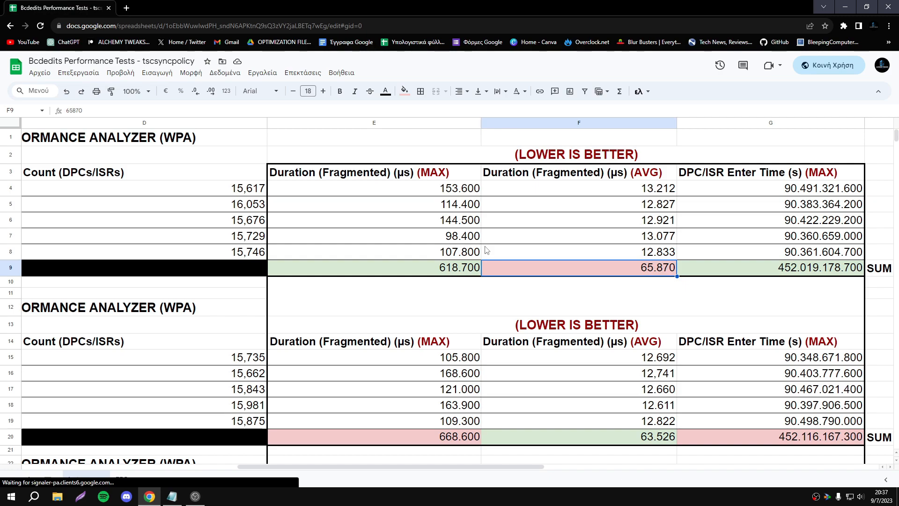
{"action": "left_click", "coordinate": [578, 357]}
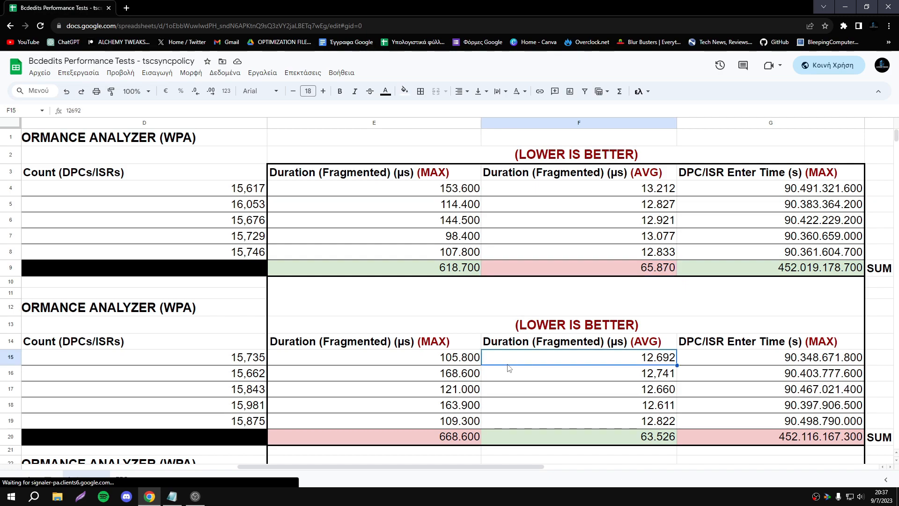
{"action": "left_click_drag", "start_coordinate": [577, 341], "coordinate": [578, 420]}
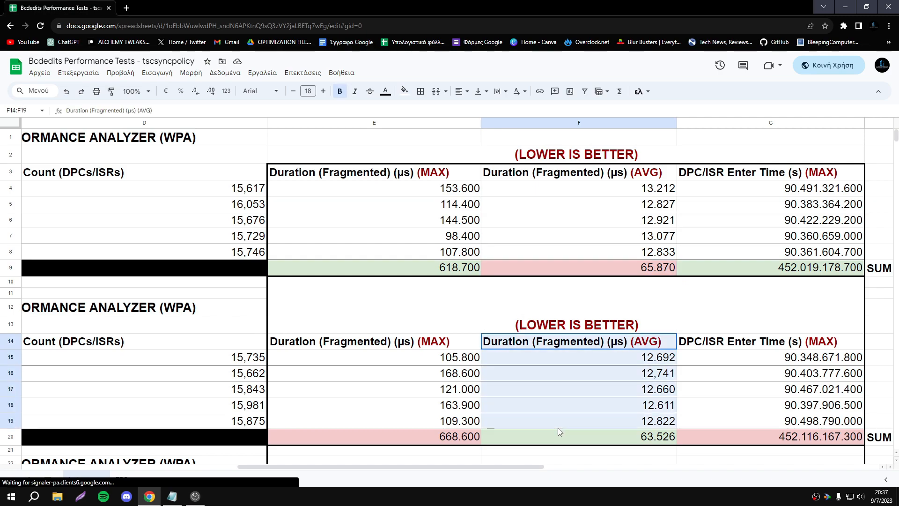
{"action": "left_click", "coordinate": [578, 462]}
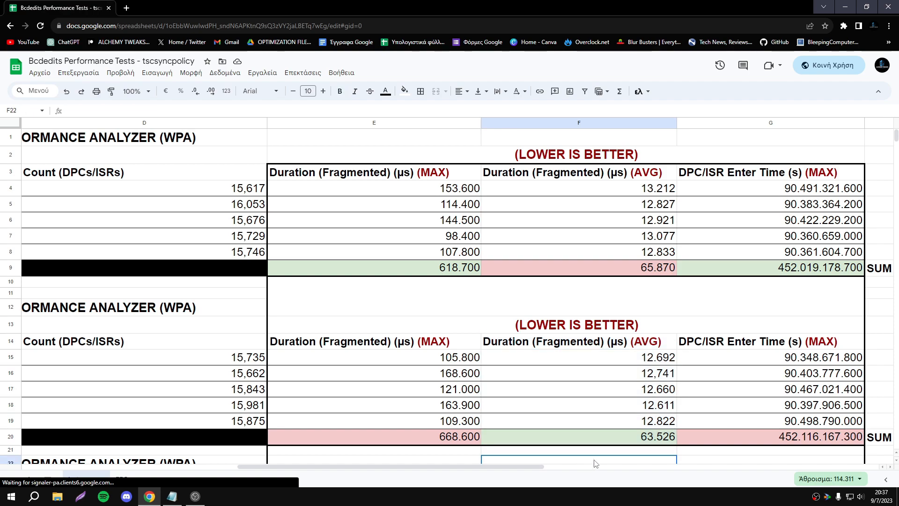
{"action": "left_click_drag", "start_coordinate": [578, 357], "coordinate": [578, 436]}
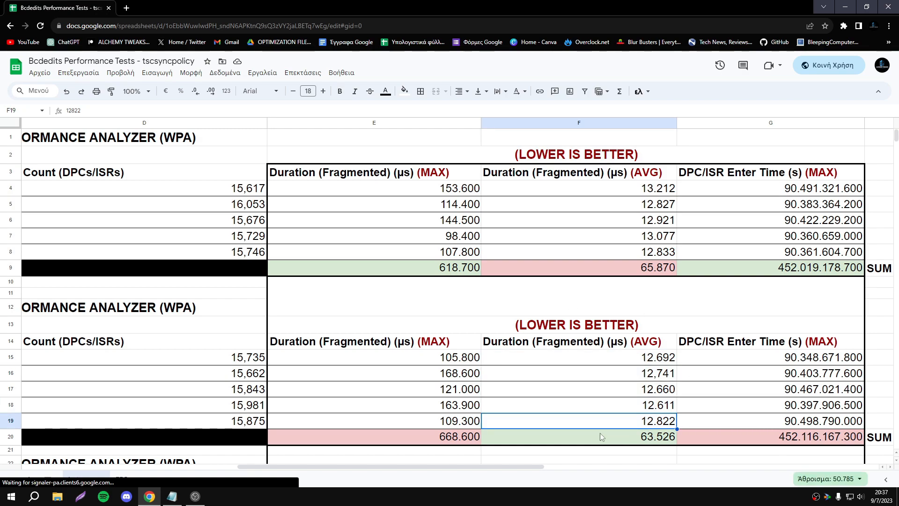
{"action": "left_click", "coordinate": [577, 341]}
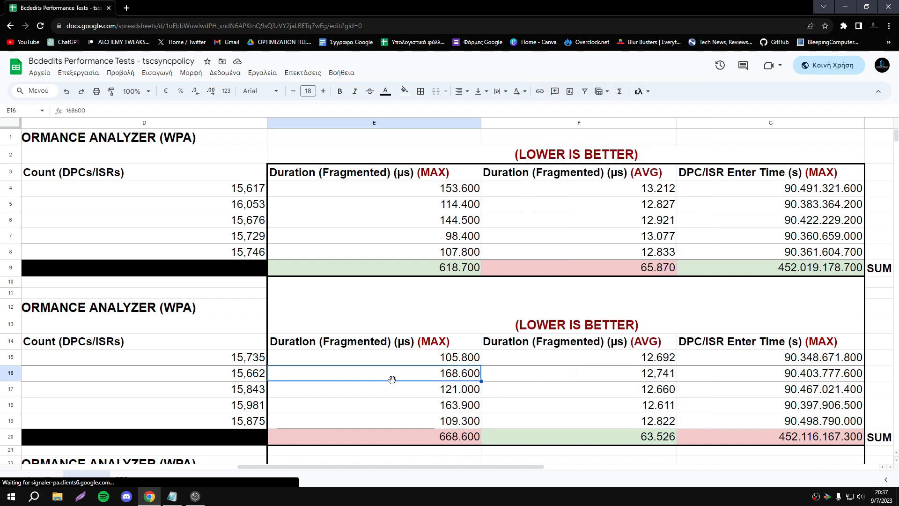
{"action": "scroll", "scroll_direction": "down", "scroll_amount": 3}
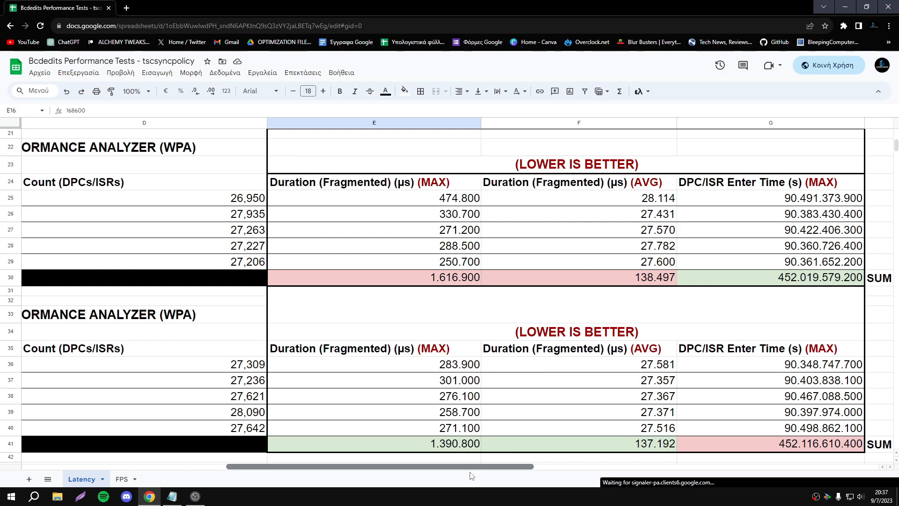
{"action": "mouse_move", "coordinate": [341, 289]}
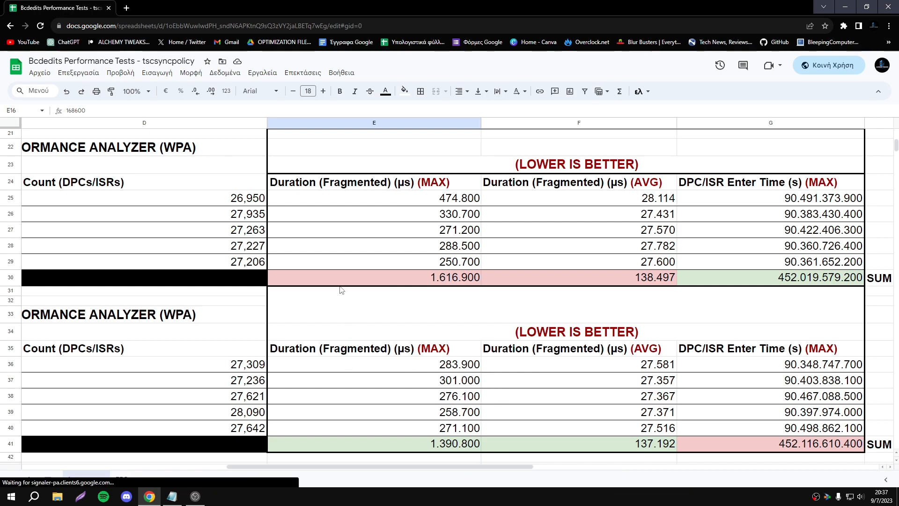
{"action": "mouse_move", "coordinate": [405, 430]}
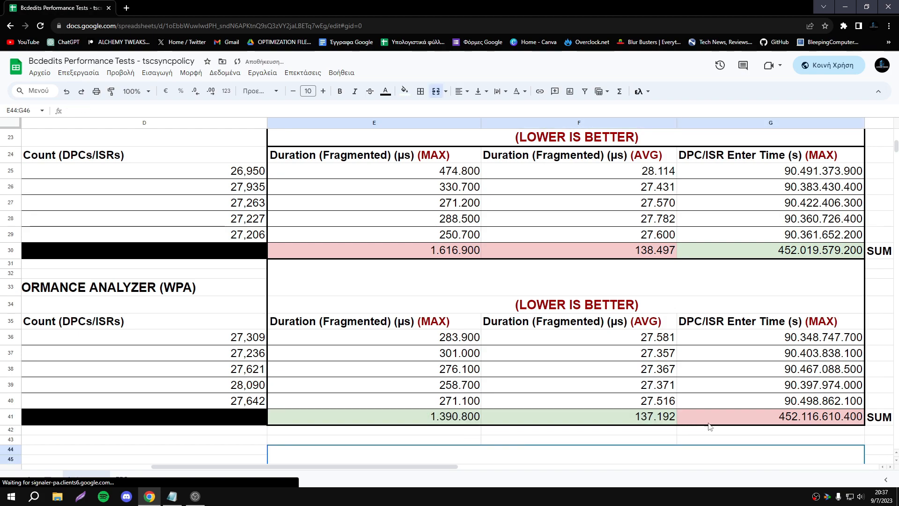
{"action": "left_click", "coordinate": [768, 417]}
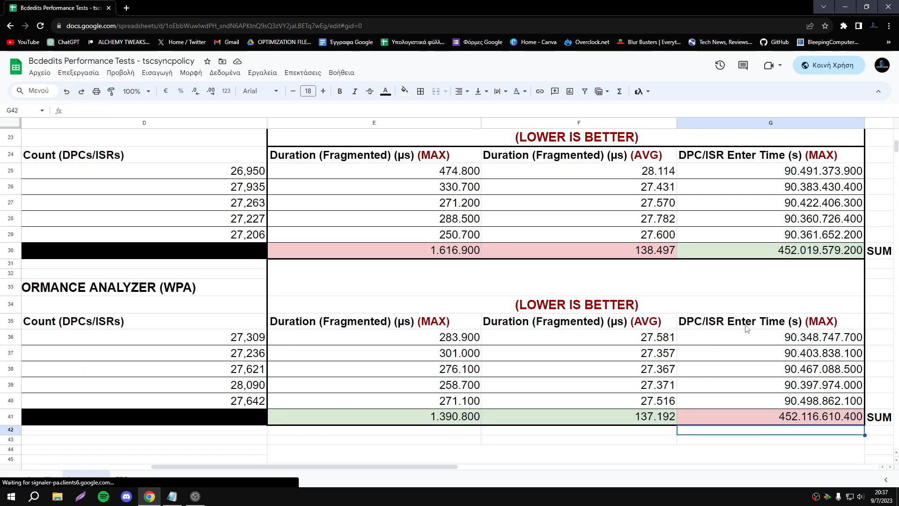
{"action": "left_click_drag", "start_coordinate": [770, 385], "coordinate": [770, 416]}
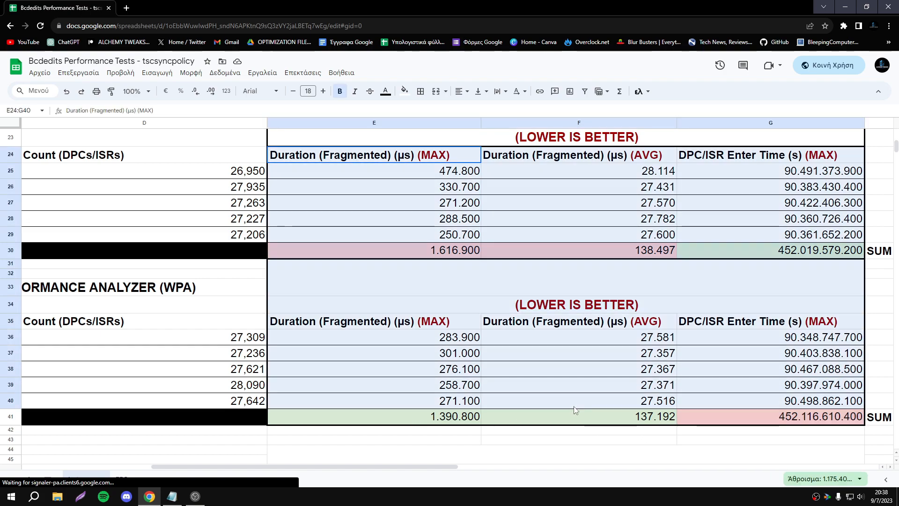
{"action": "left_click", "coordinate": [373, 320]}
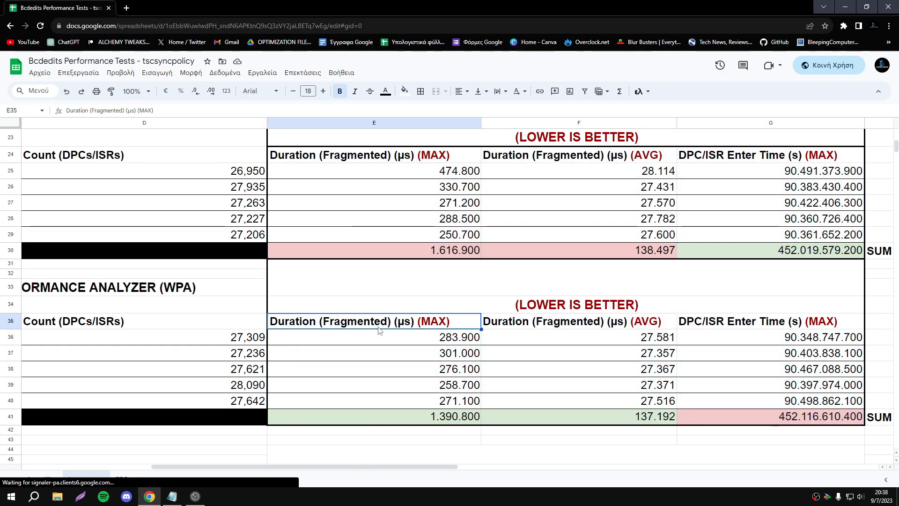
{"action": "left_click", "coordinate": [577, 429]}
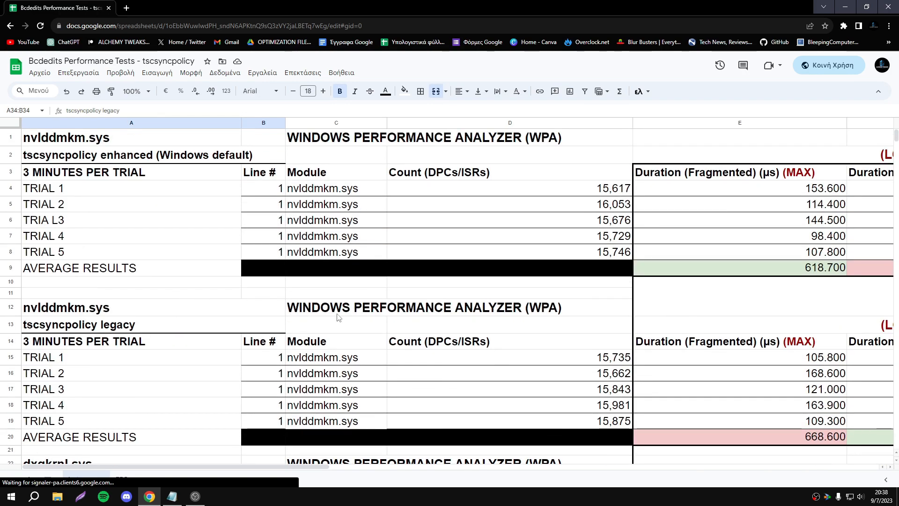
Browse the Latency tables, then switch to the FPS sheet with the Valorant enhanced vs legacy results
{"action": "scroll", "scroll_direction": "right", "scroll_amount": 3}
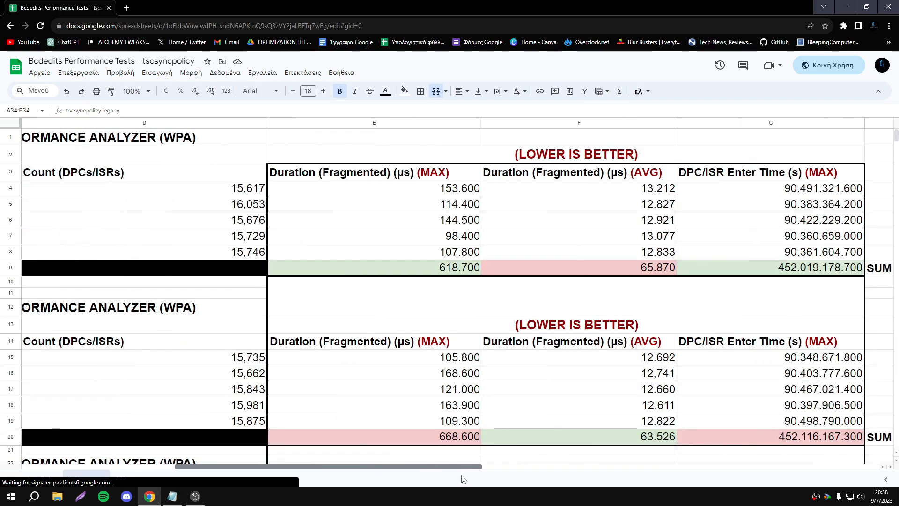
{"action": "scroll", "scroll_direction": "down", "scroll_amount": 3}
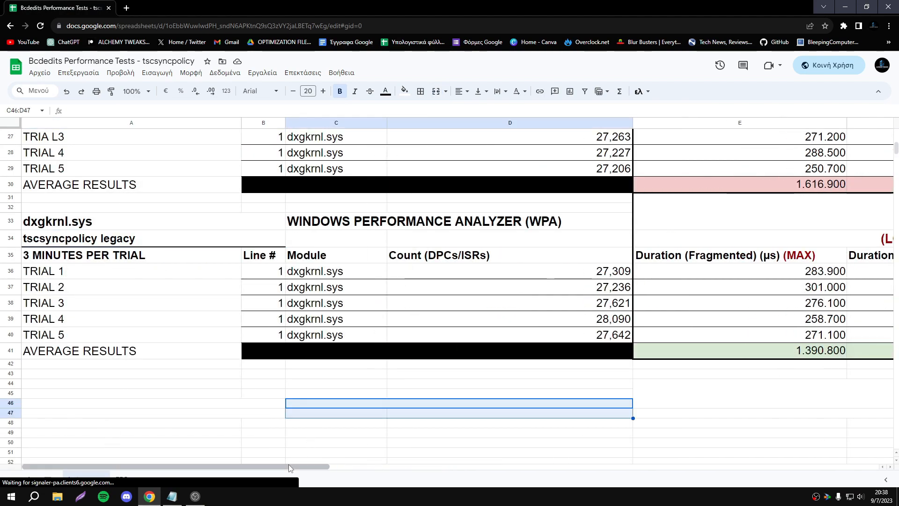
{"action": "scroll", "scroll_direction": "right", "scroll_amount": 3}
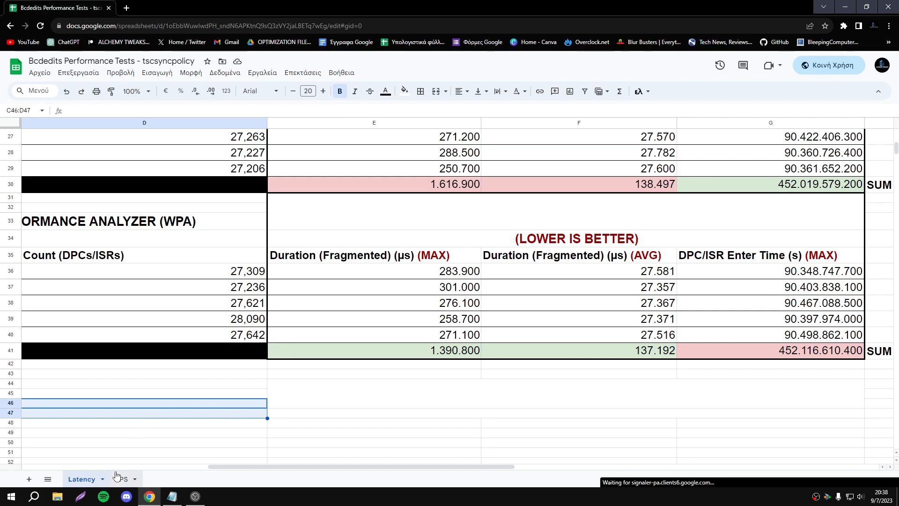
{"action": "left_click", "coordinate": [120, 478]}
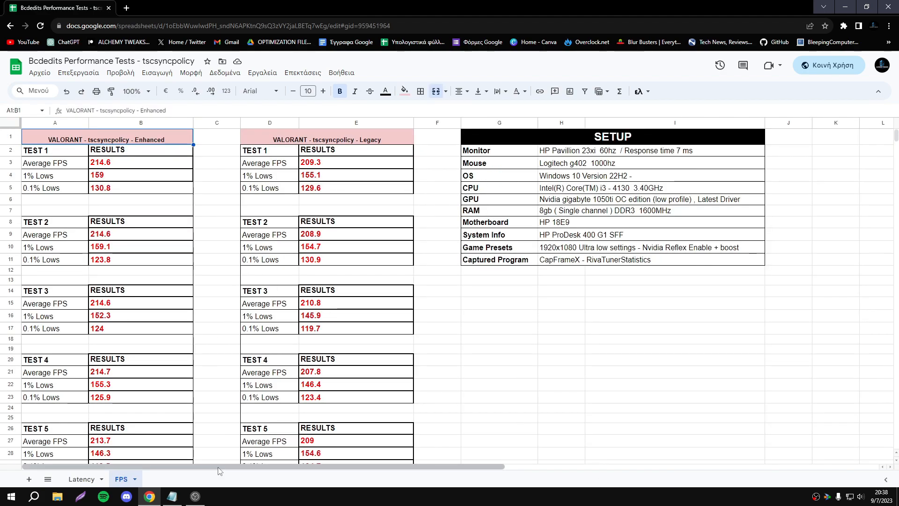
{"action": "scroll", "scroll_direction": "down", "scroll_amount": 3}
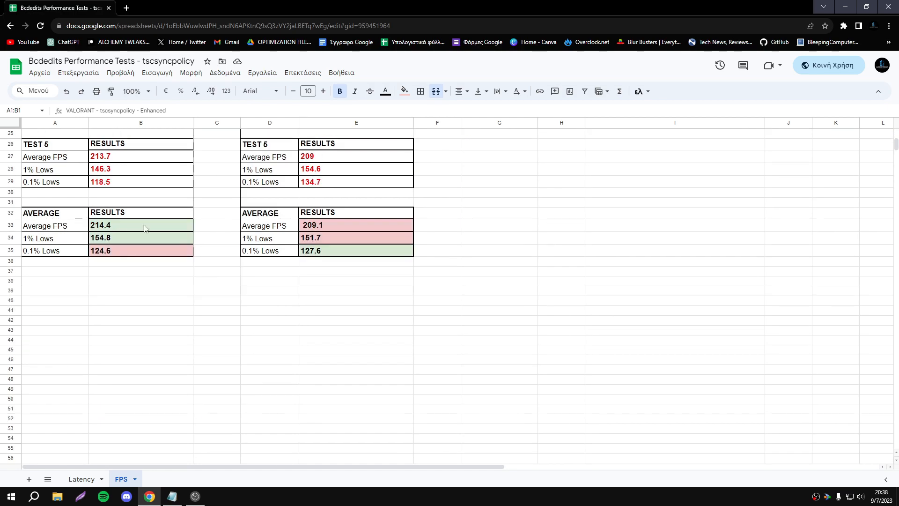
{"action": "left_click", "coordinate": [437, 360]}
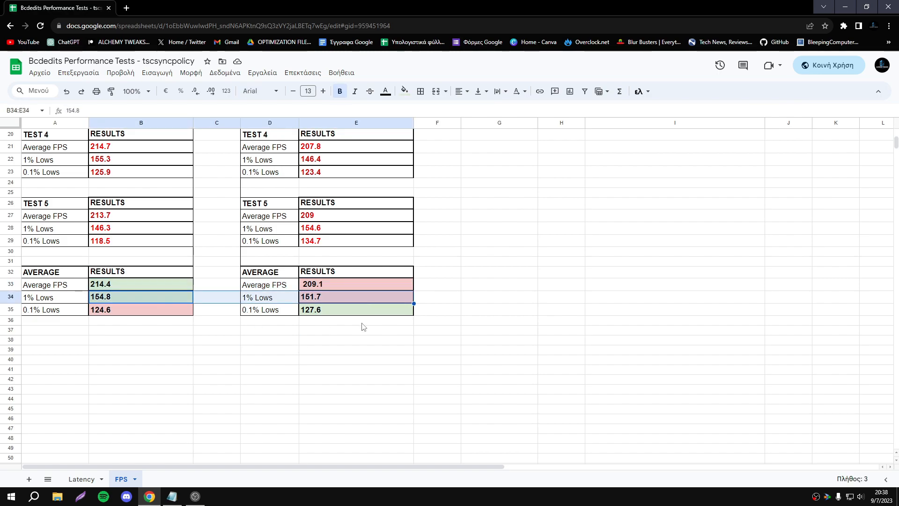
{"action": "left_click", "coordinate": [140, 296]}
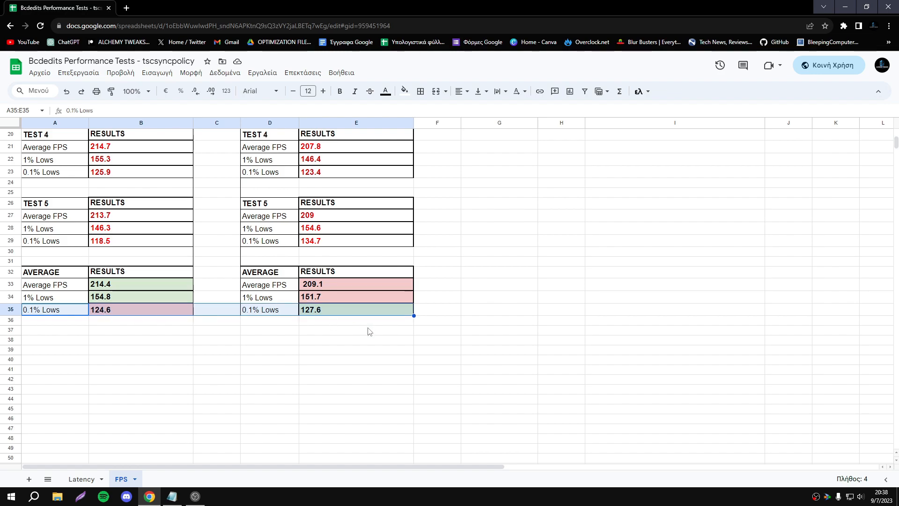
{"action": "left_click", "coordinate": [356, 315]}
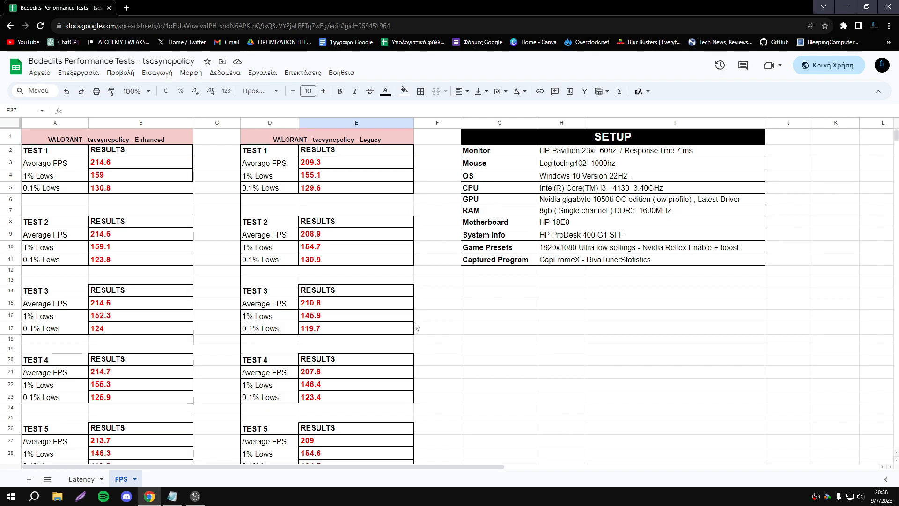
{"action": "mouse_move", "coordinate": [154, 207]}
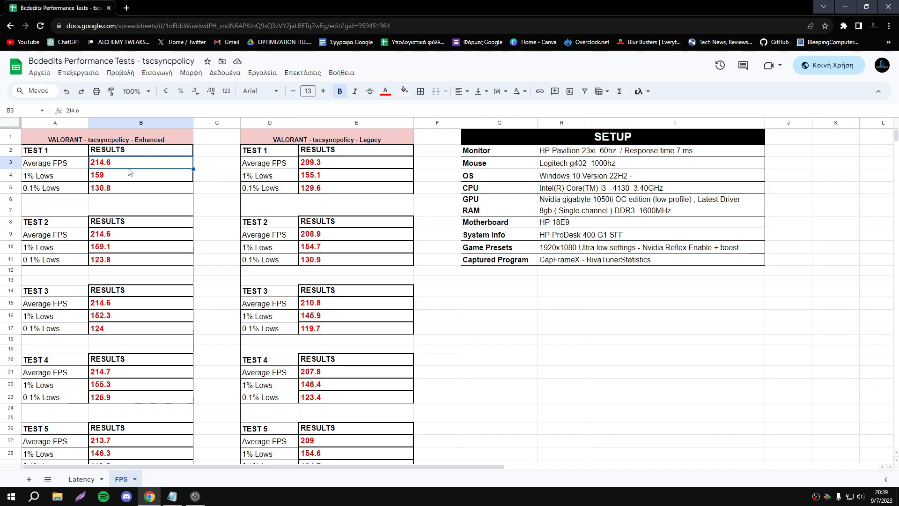
Review the FPS sheet results, then return to the Latency sheet's nvlddmkm duration and enter-time tables
{"action": "scroll", "scroll_direction": "down", "scroll_amount": 3}
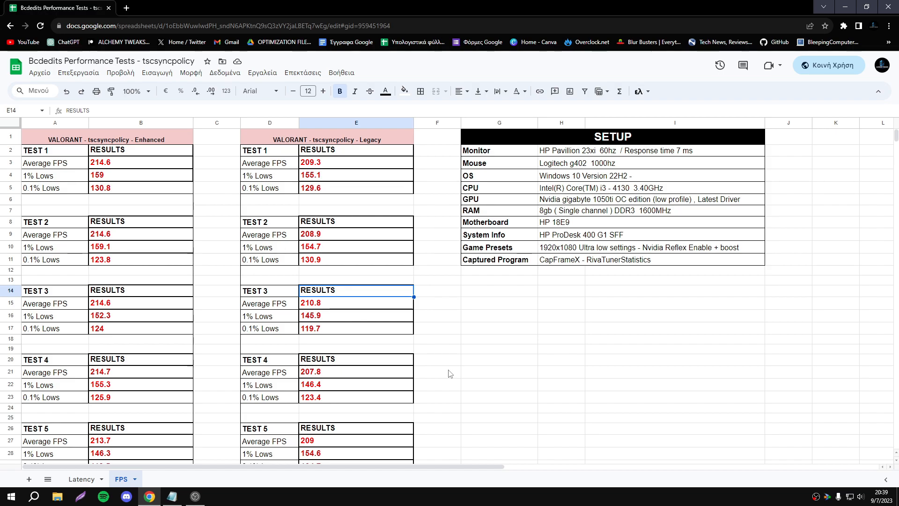
{"action": "scroll", "scroll_direction": "down", "scroll_amount": 3}
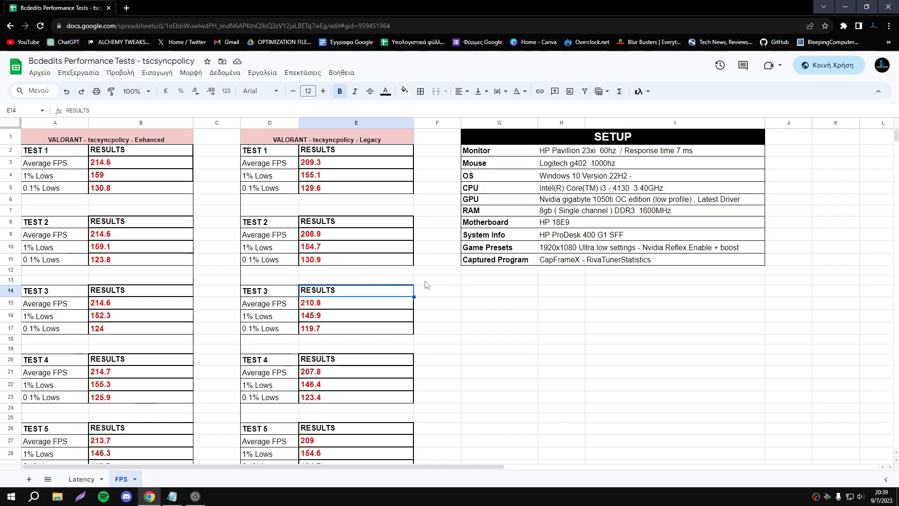
{"action": "scroll", "scroll_direction": "down", "scroll_amount": 3}
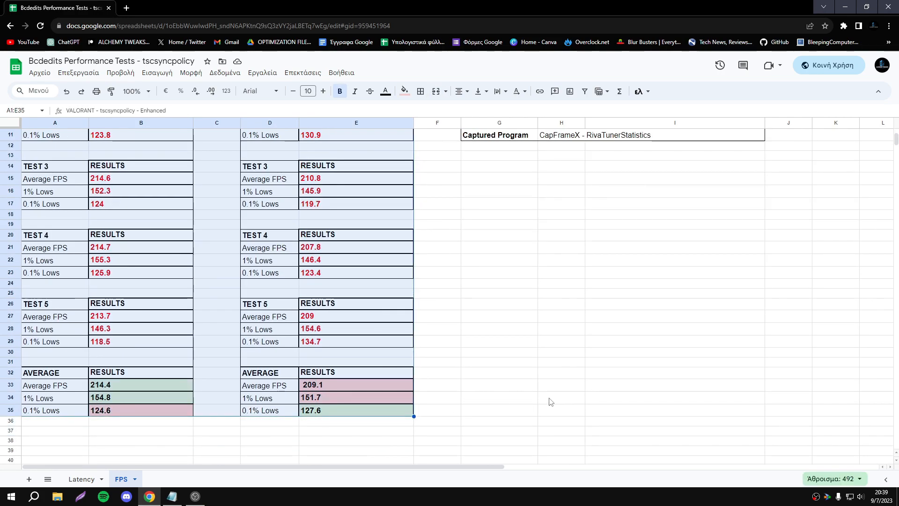
{"action": "left_click", "coordinate": [81, 478]}
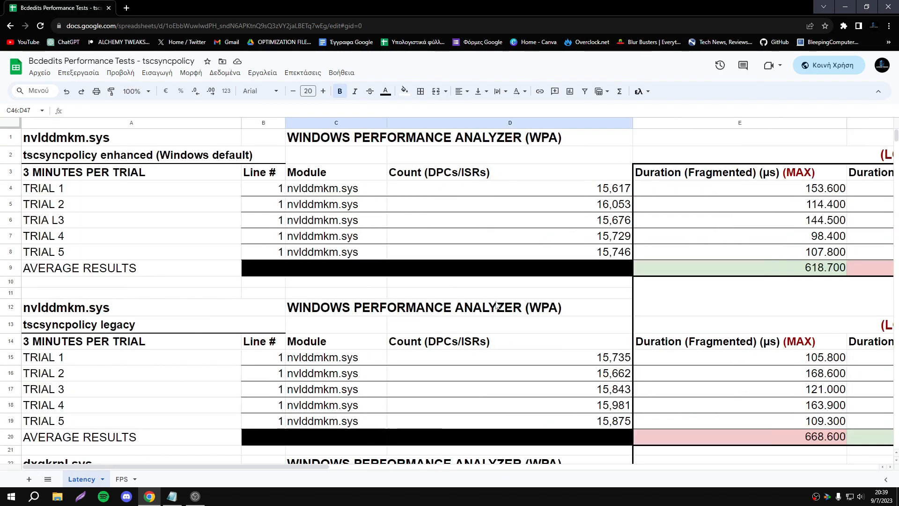
{"action": "scroll", "scroll_direction": "right", "scroll_amount": 3}
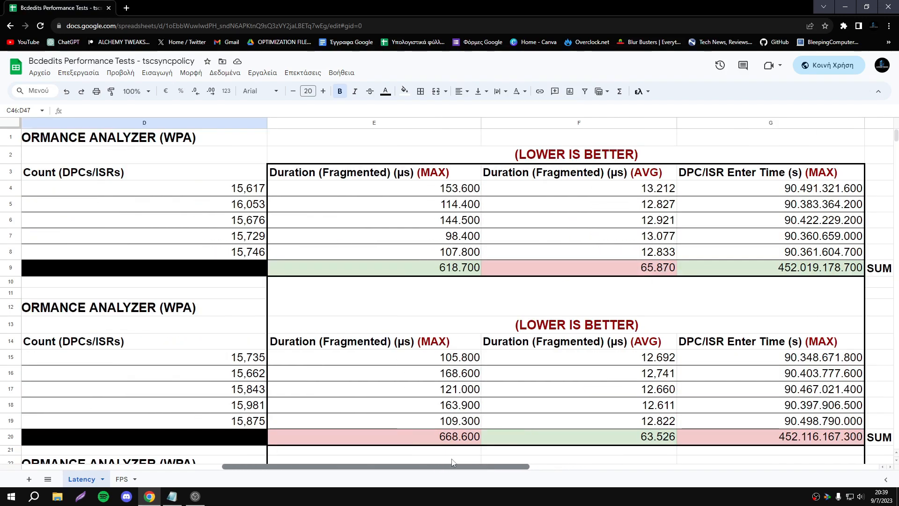